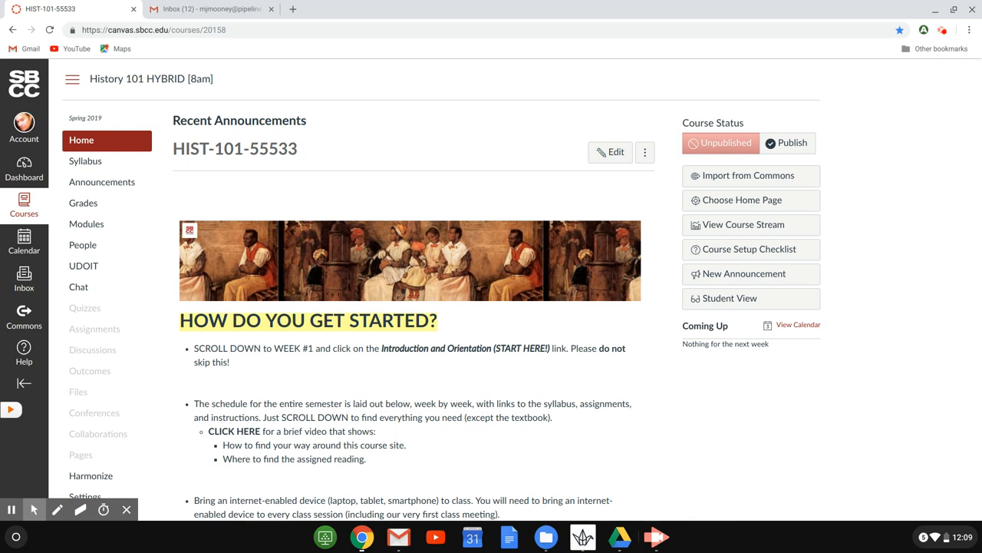
# Scroll down the course home page past the Contact and Important Links sections.
pyautogui.scroll(-3)
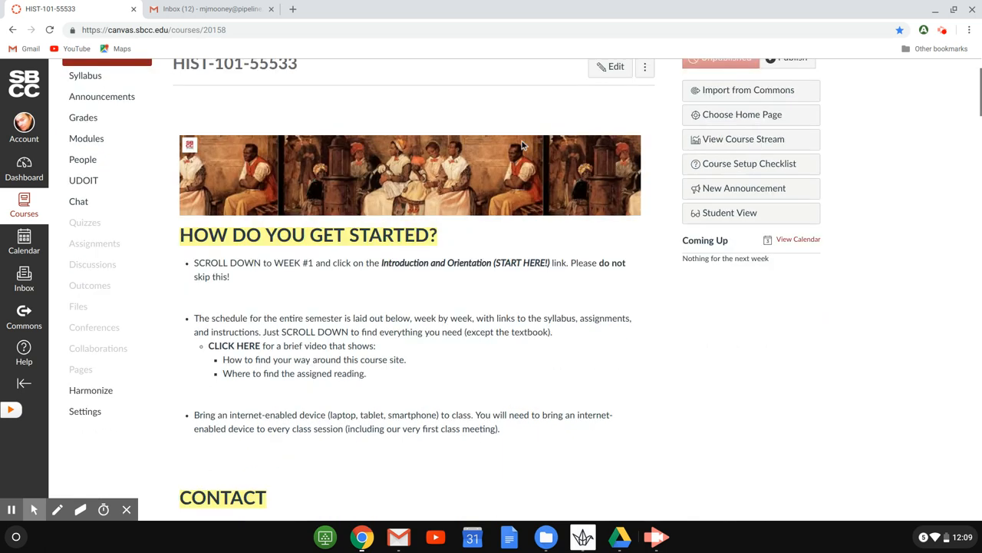
pyautogui.scroll(-3)
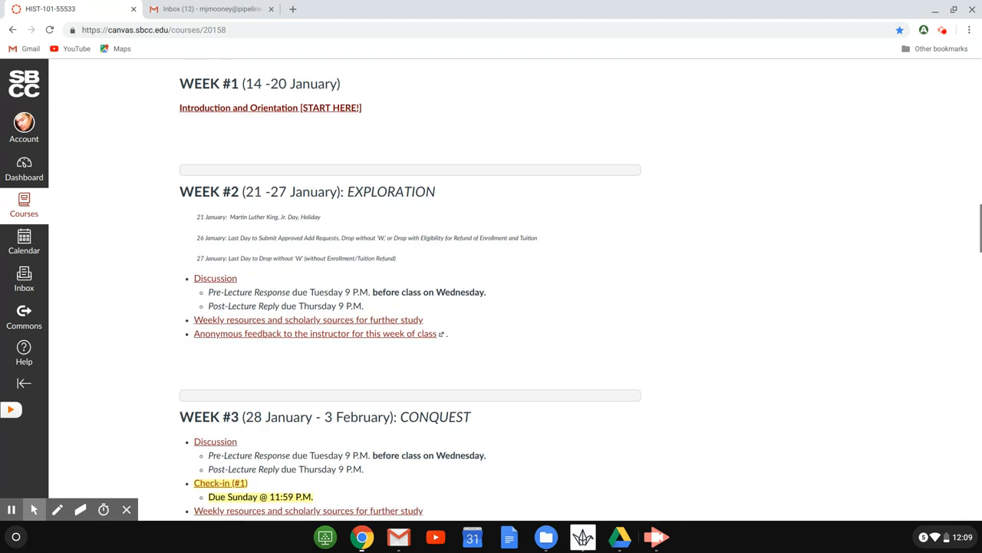
pyautogui.scroll(3)
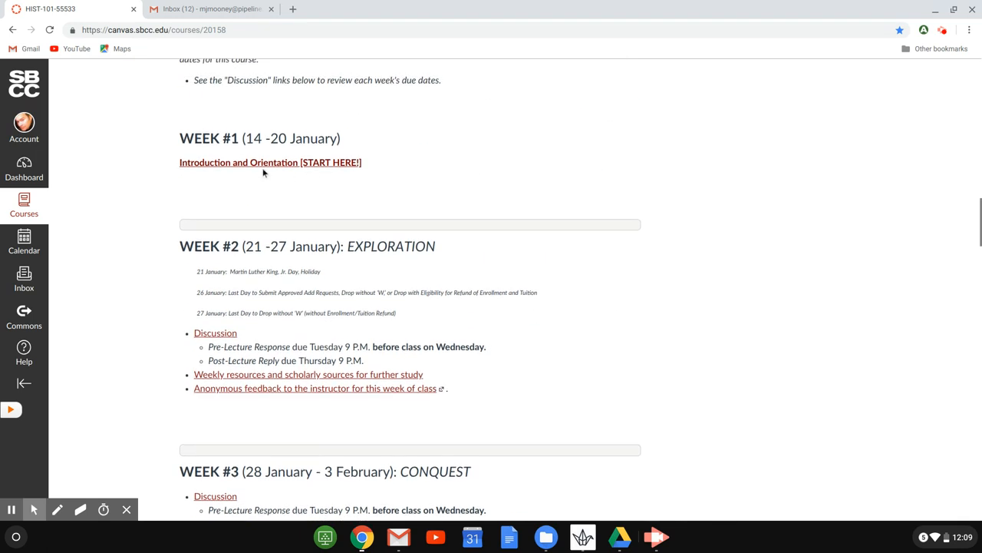
pyautogui.moveTo(264, 172)
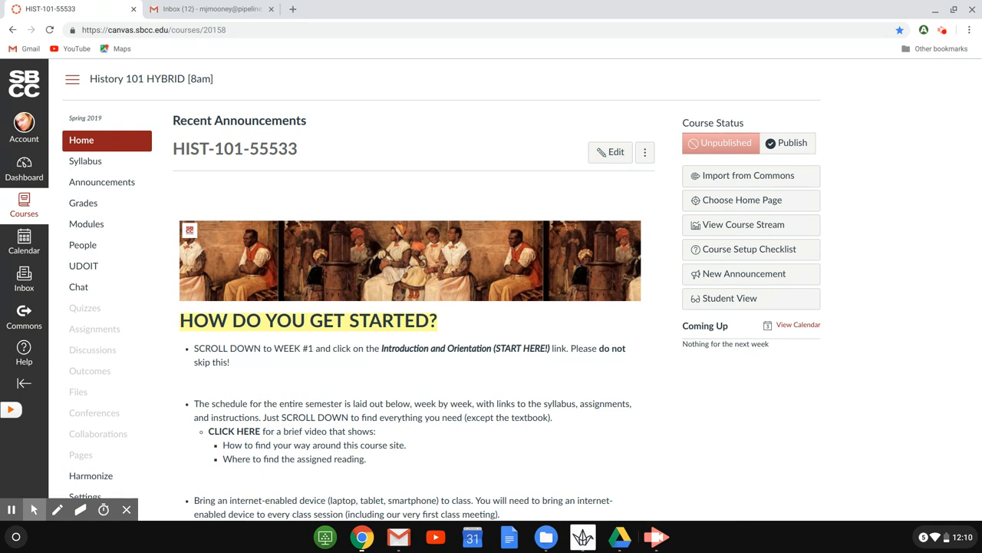
pyautogui.scroll(-3)
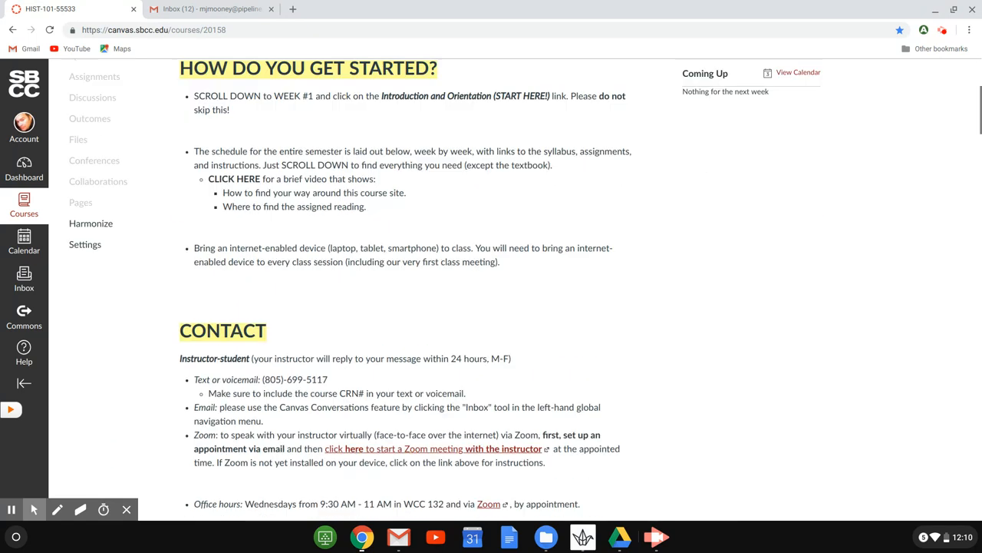
pyautogui.scroll(-3)
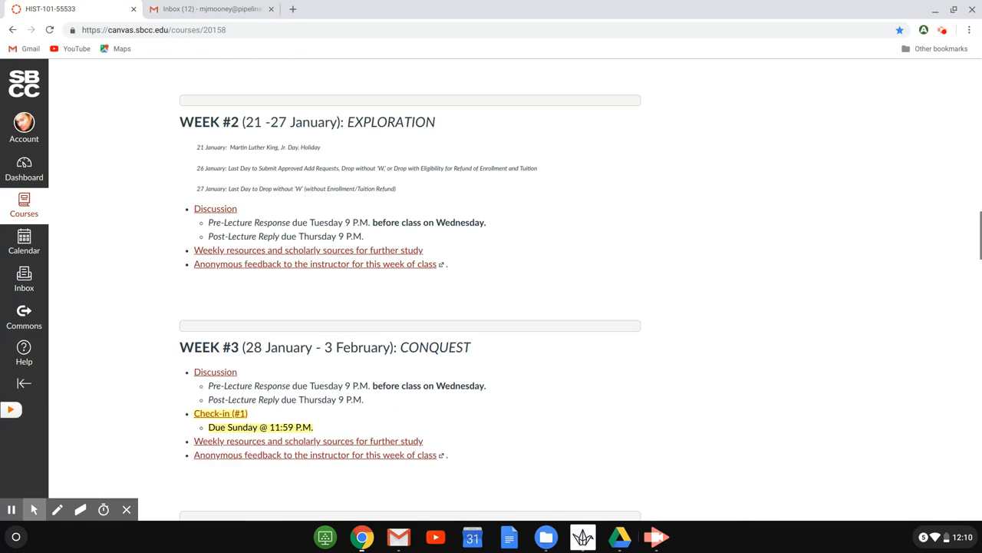
pyautogui.scroll(-3)
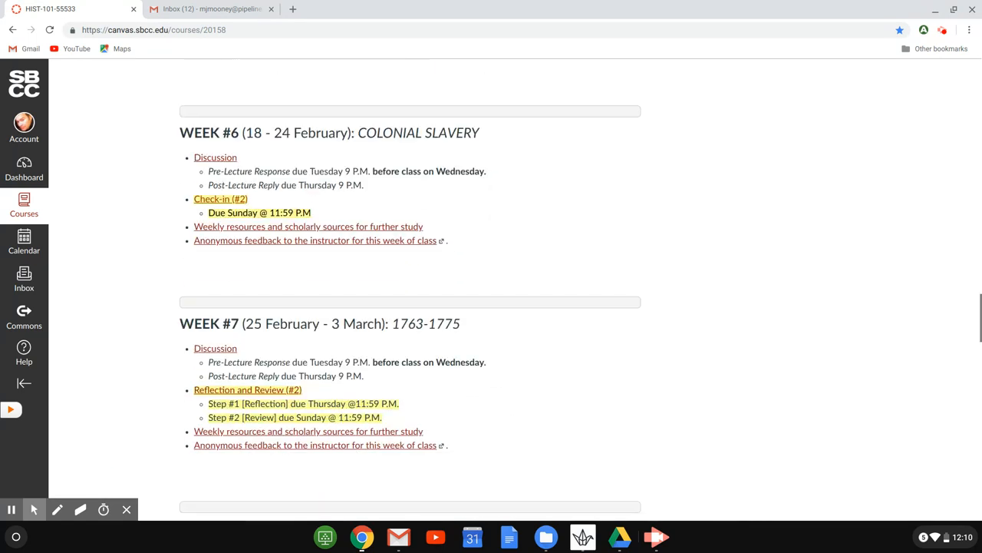
pyautogui.scroll(-3)
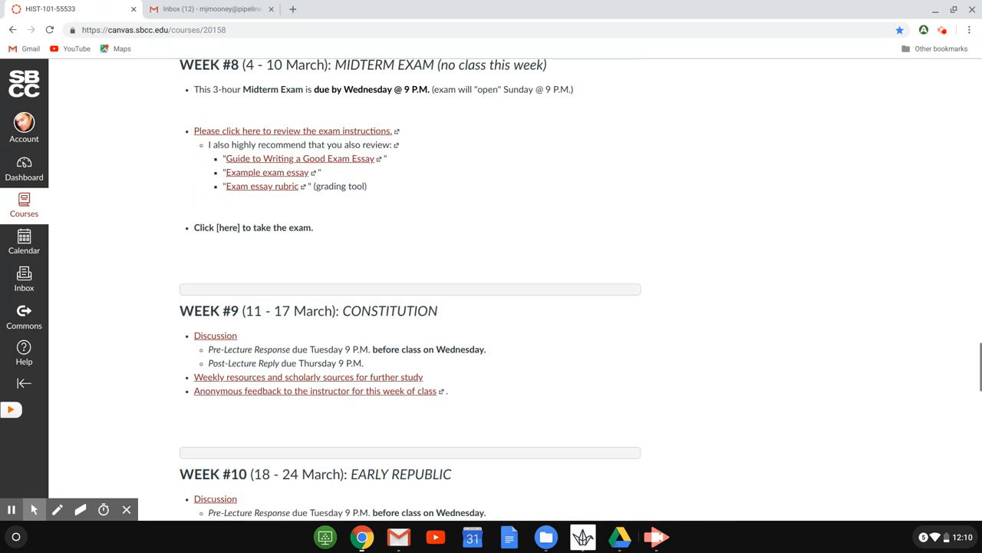
pyautogui.scroll(-3)
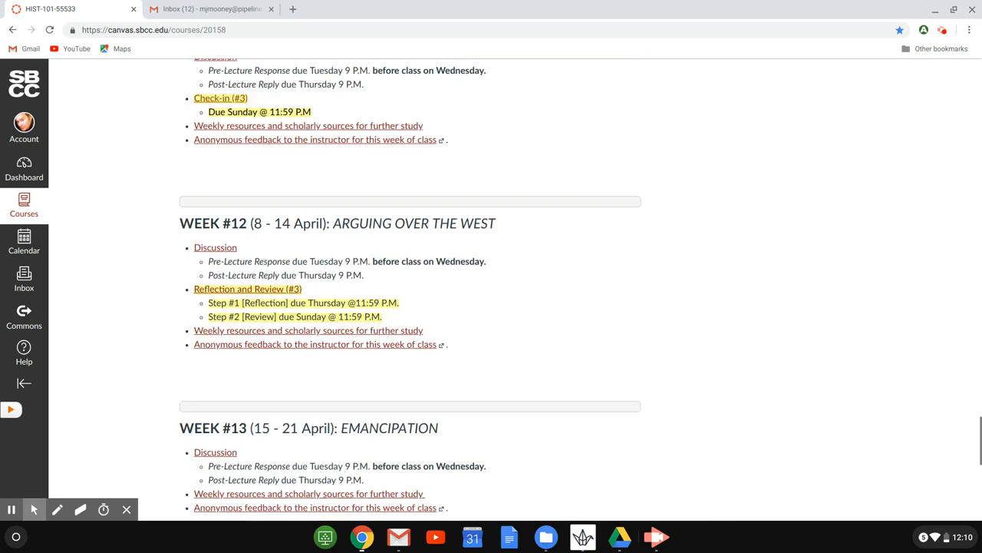
pyautogui.scroll(-3)
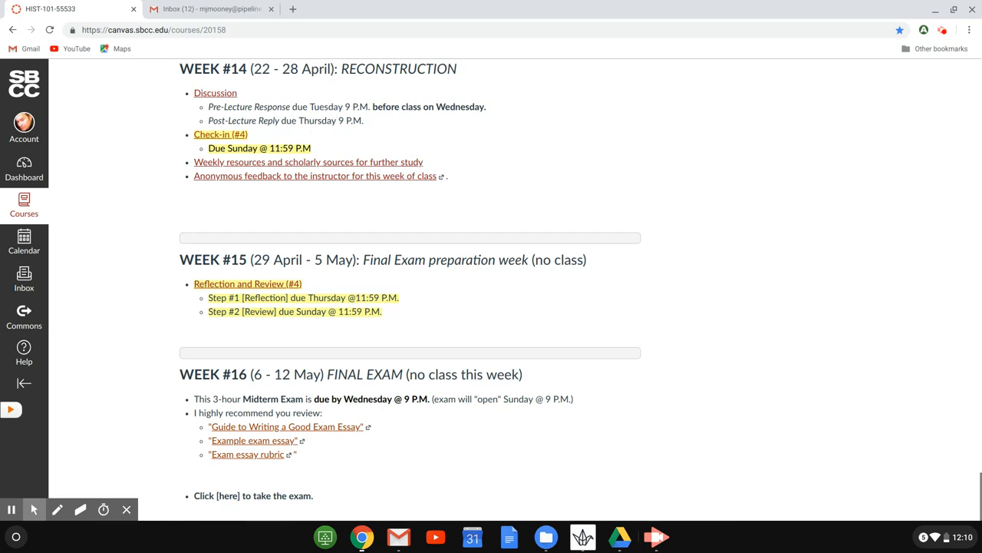
pyautogui.moveTo(284, 430)
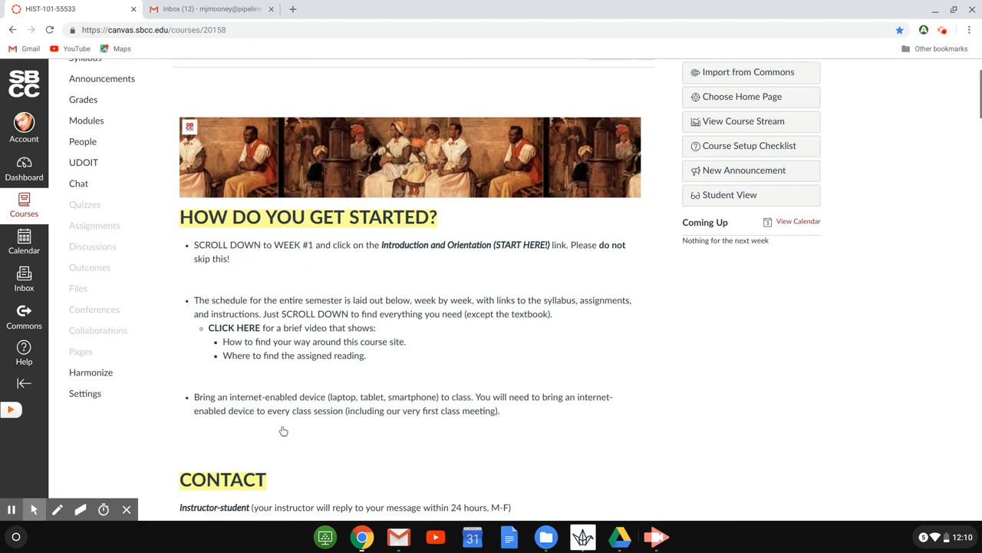
# Continue scrolling the schedule until Week #4 Settlement and Week #5 Early English Empire show.
pyautogui.scroll(-3)
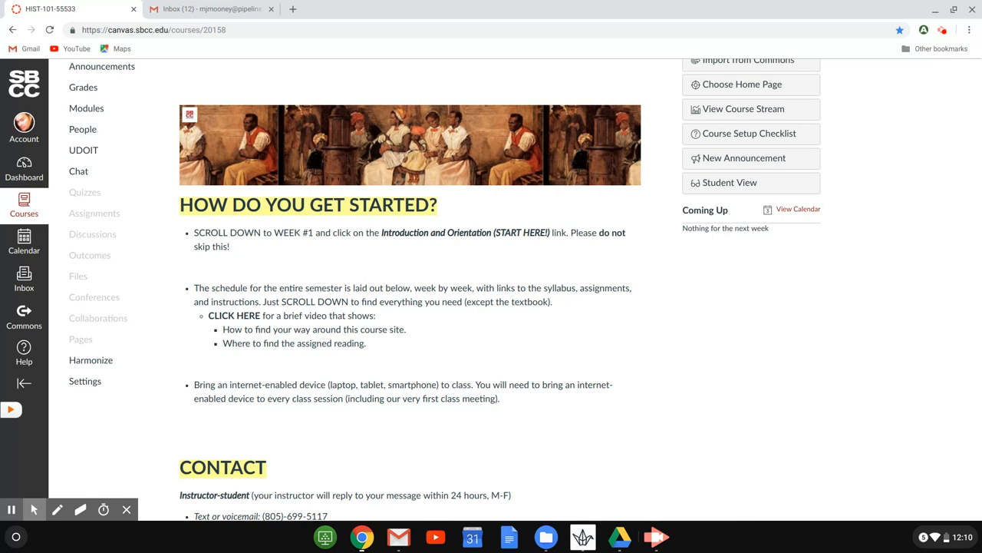
pyautogui.scroll(-3)
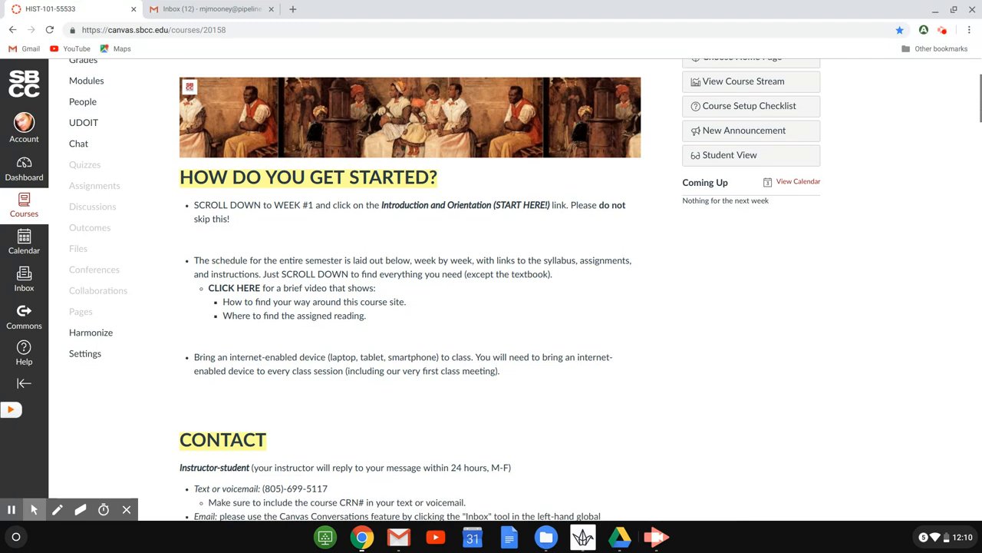
pyautogui.scroll(-3)
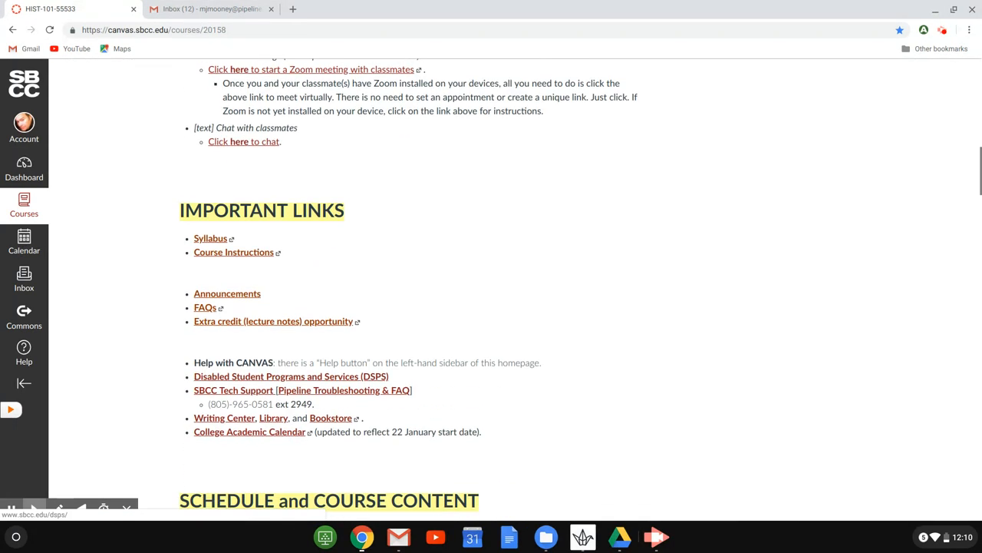
pyautogui.scroll(-3)
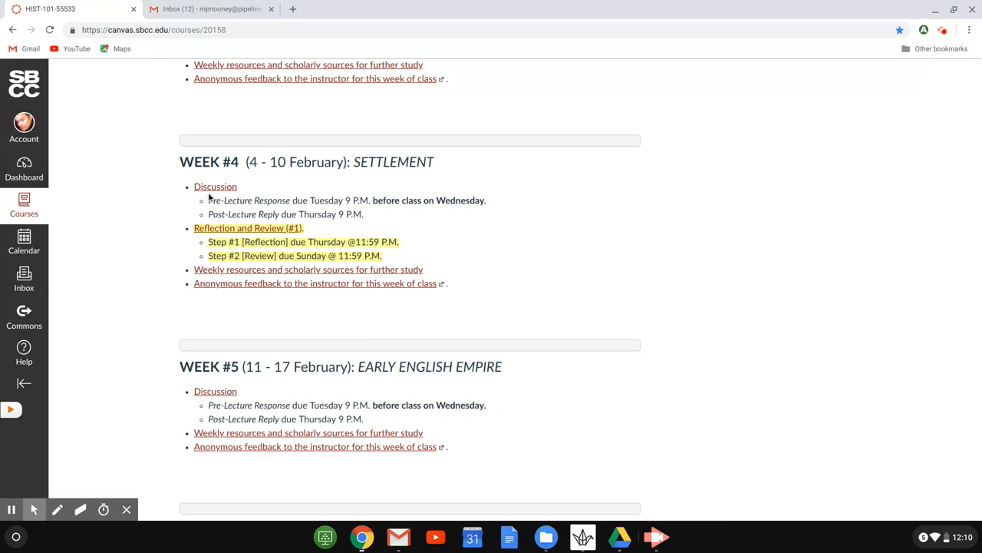
pyautogui.moveTo(215, 196)
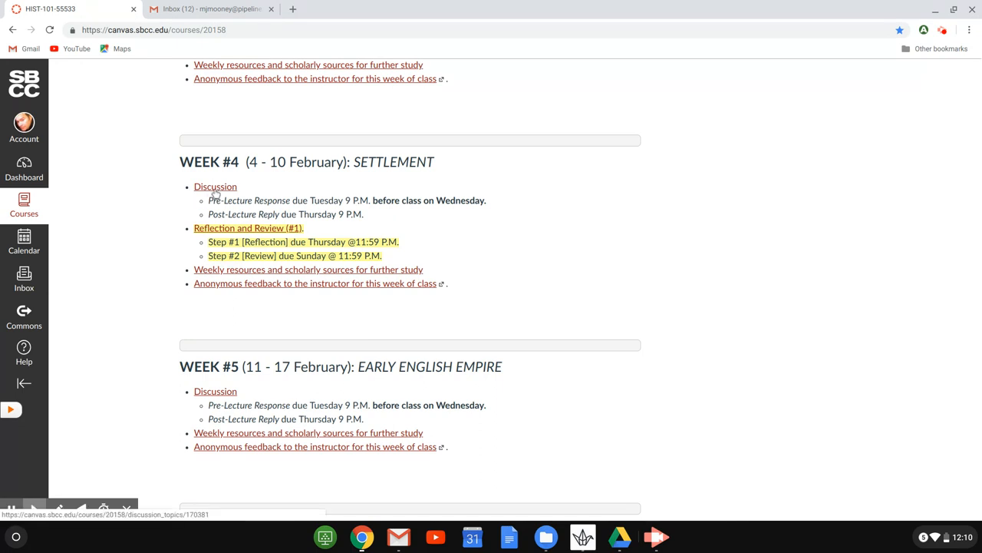
# Open the Week 4 SETTLEMENT Pre-Lecture Response discussion and scroll to its 'Tasks for this week' list.
pyautogui.click(215, 188)
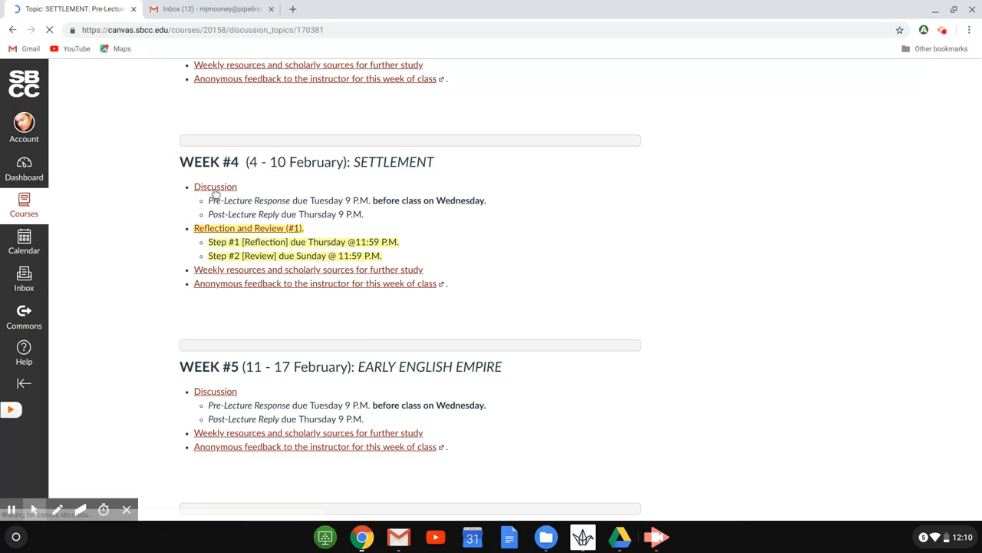
pyautogui.click(214, 188)
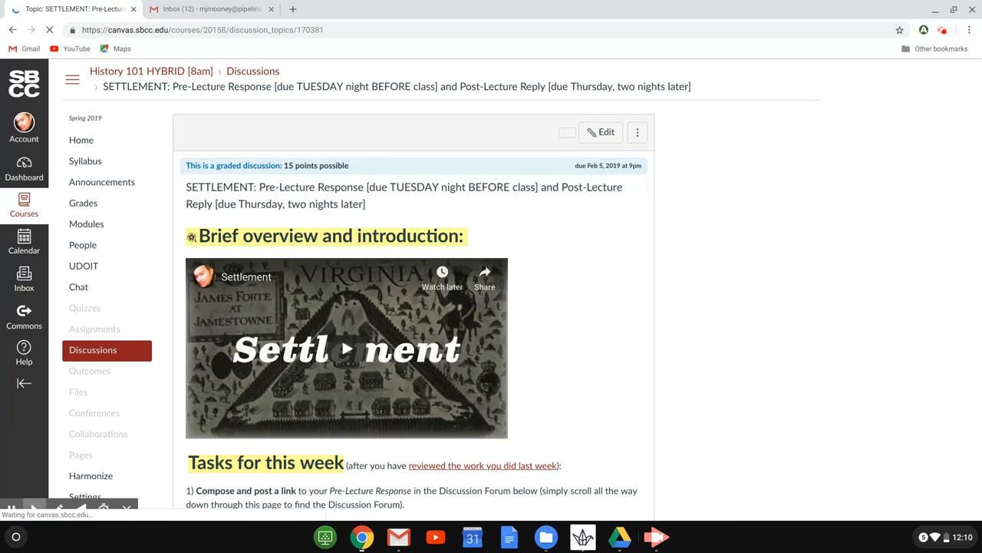
pyautogui.scroll(-3)
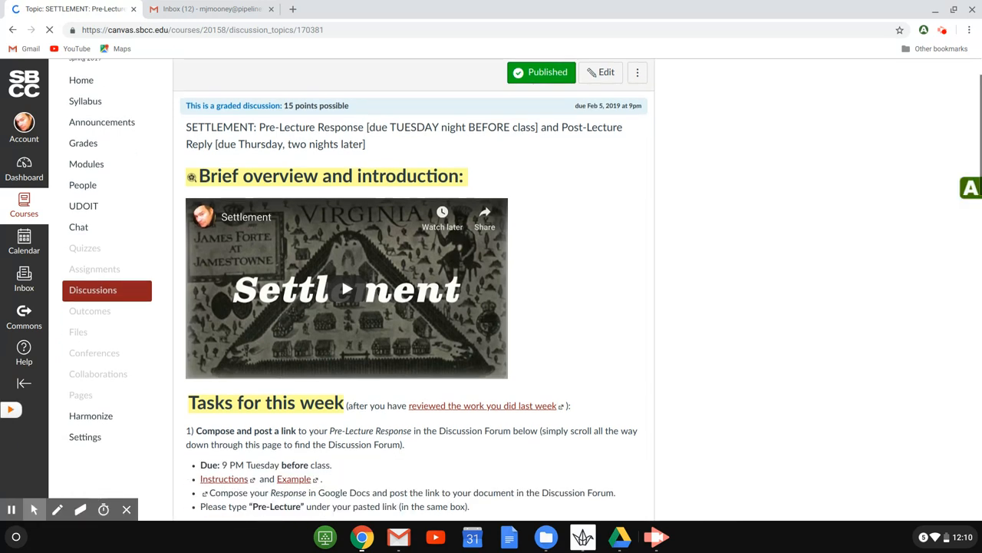
pyautogui.scroll(-3)
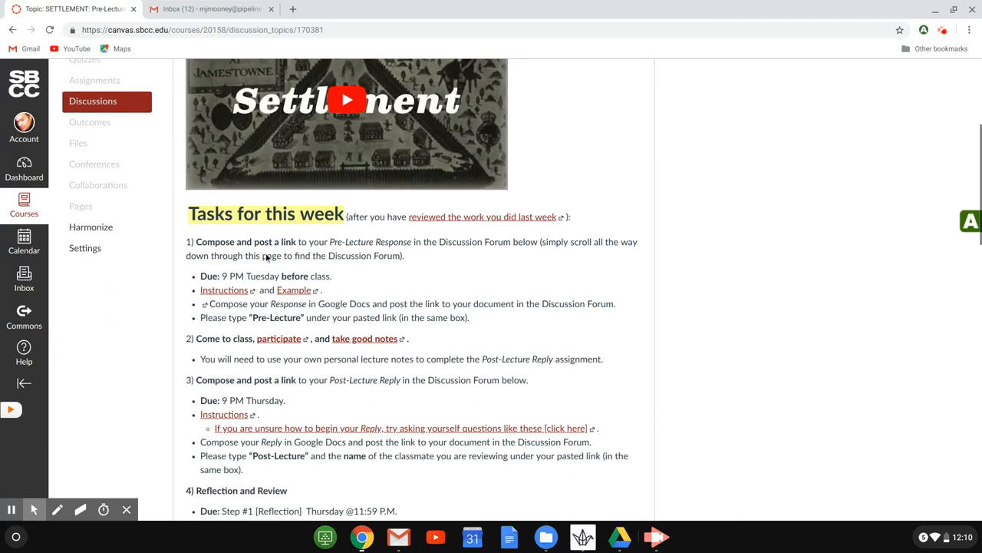
pyautogui.scroll(-3)
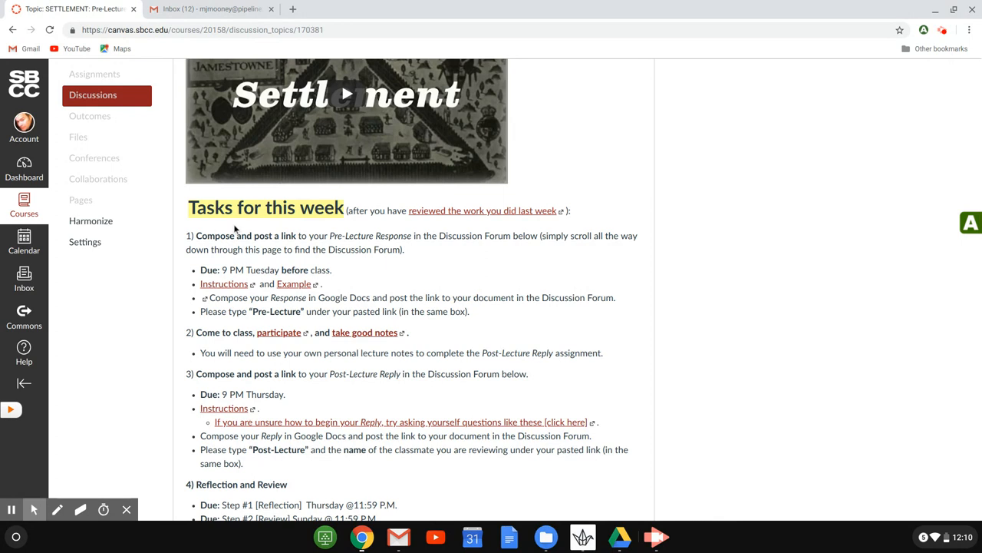
pyautogui.scroll(-3)
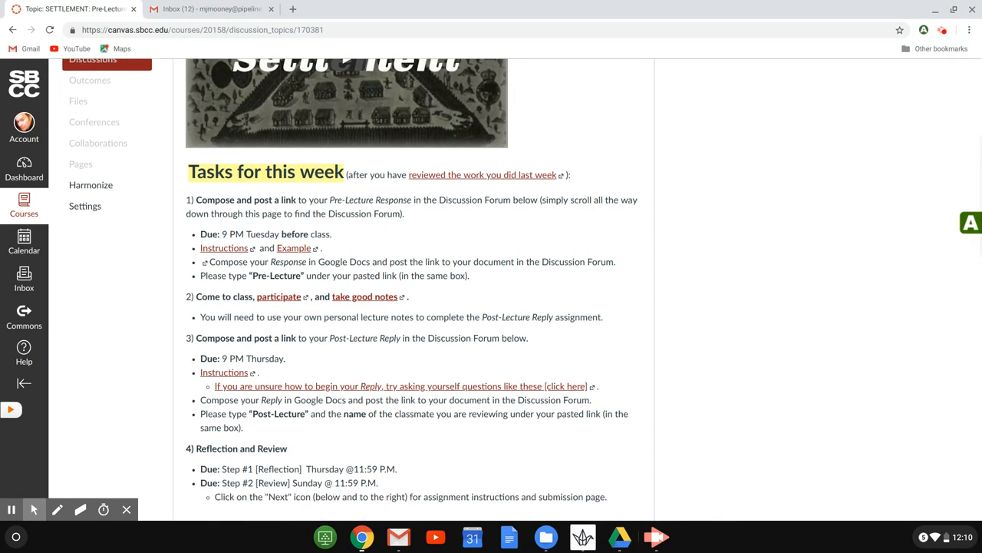
pyautogui.moveTo(249, 276)
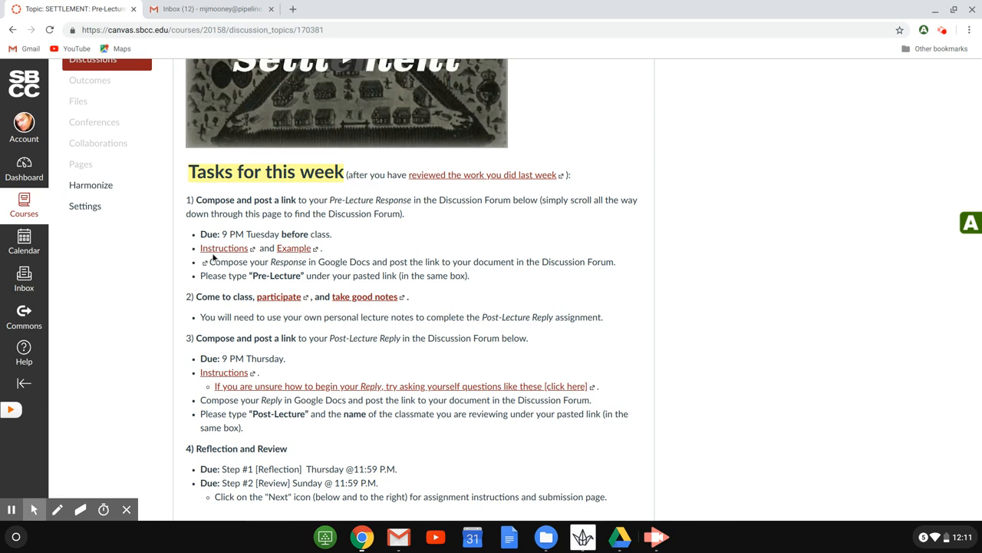
# Open the COURSE INSTRUCTIONS [HYBRID] Google Doc from the Instructions link and return to the Canvas task list.
pyautogui.click(224, 248)
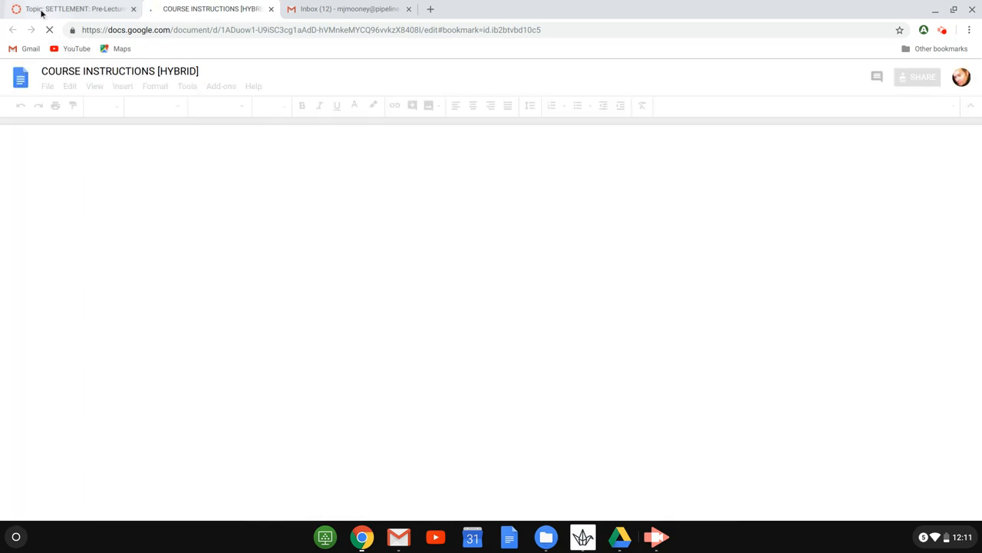
pyautogui.click(73, 9)
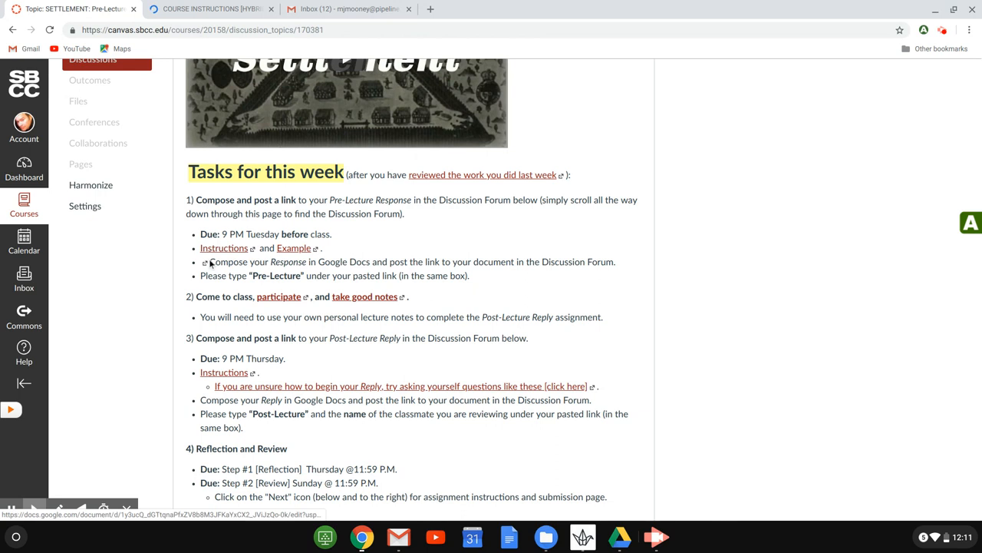
pyautogui.click(224, 247)
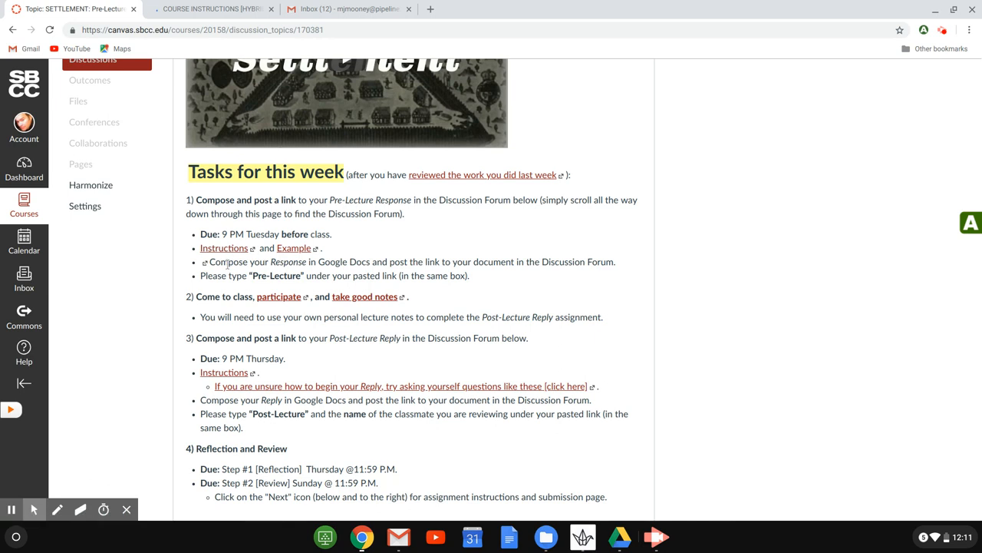
# Scroll to the Sources list, open the 'Jamestown and early Virginia' video in a new tab, and return to Canvas.
pyautogui.scroll(-3)
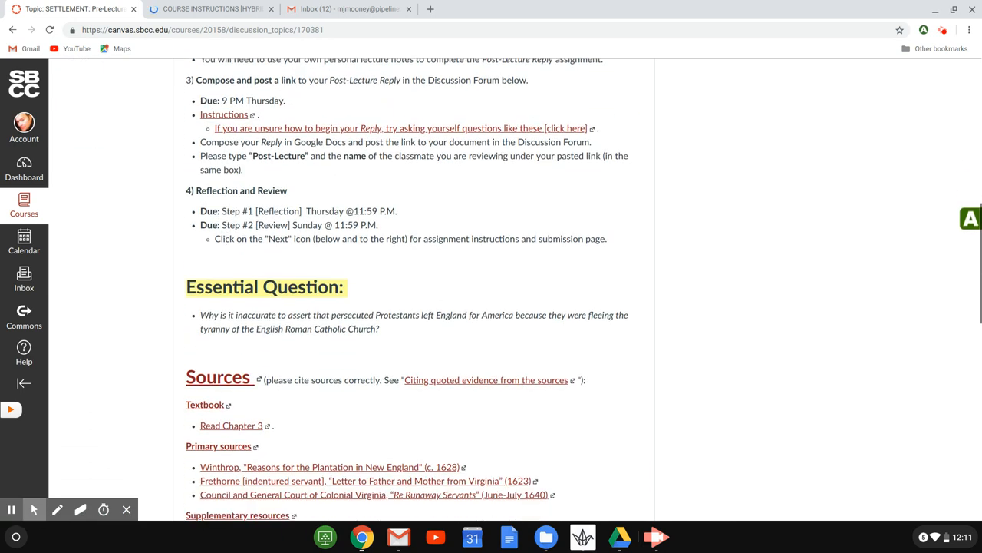
pyautogui.scroll(-3)
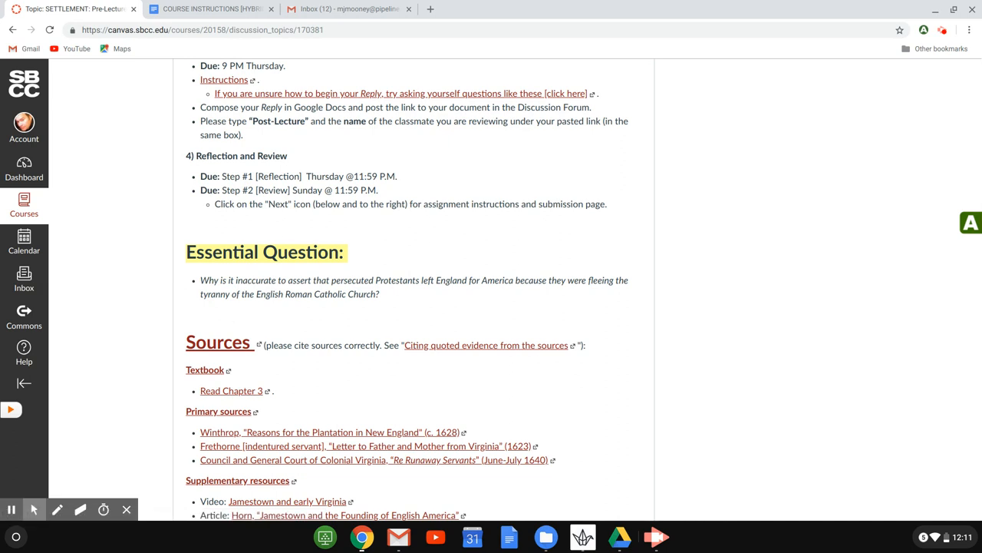
pyautogui.scroll(-3)
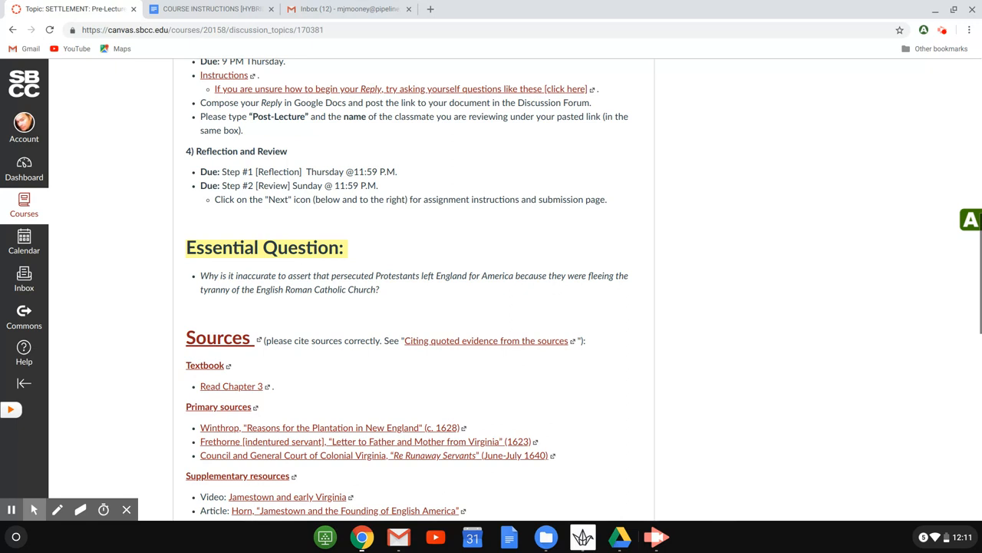
pyautogui.scroll(-3)
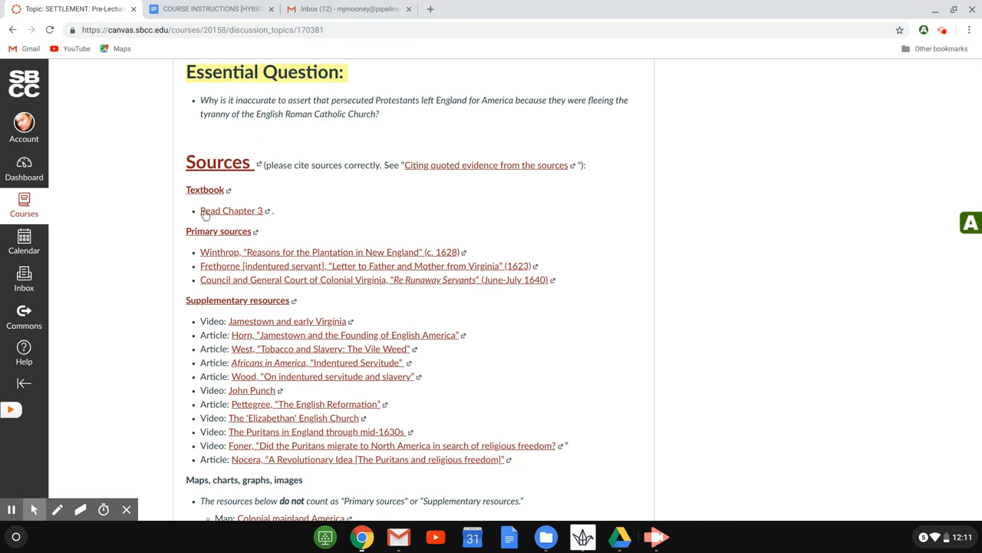
pyautogui.moveTo(230, 211)
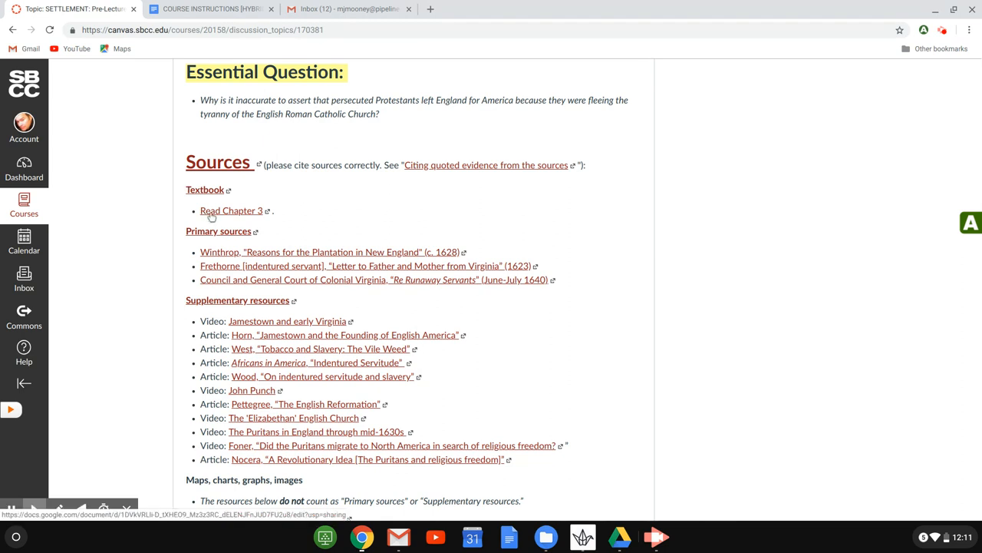
pyautogui.moveTo(212, 218)
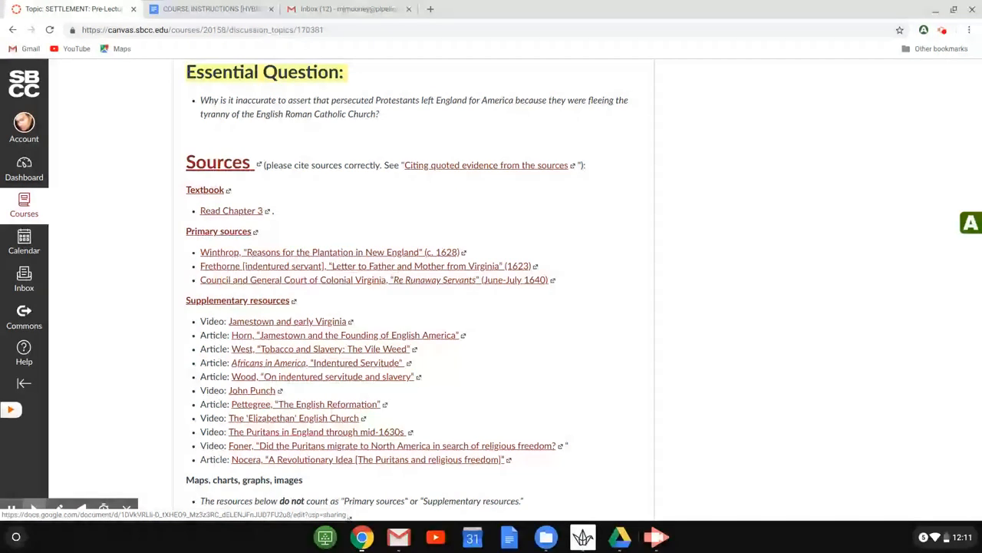
pyautogui.scroll(-3)
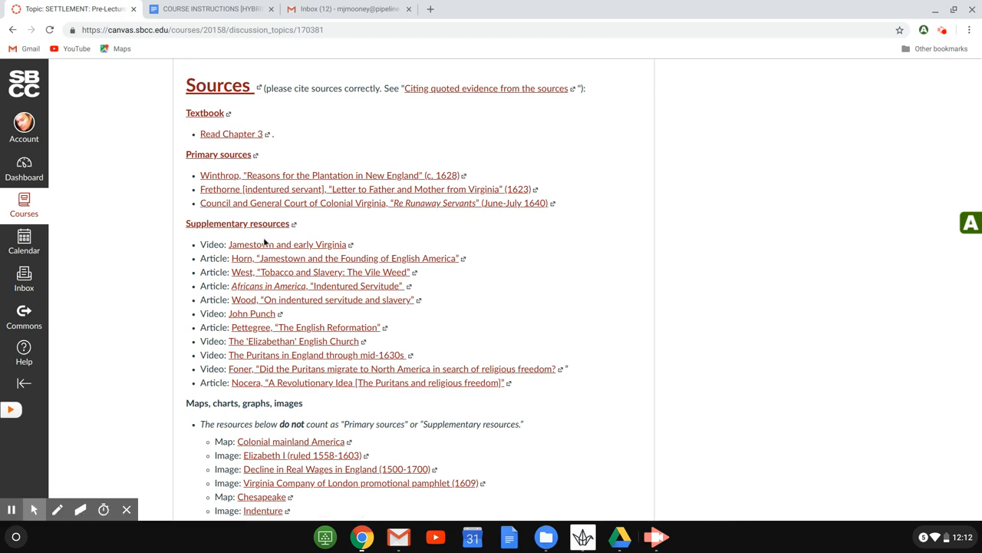
pyautogui.click(287, 244)
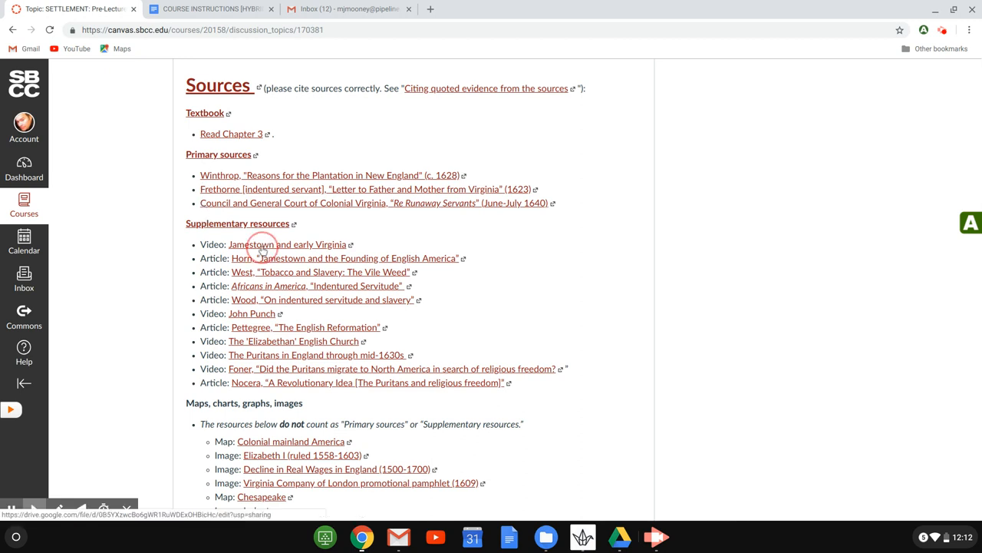
pyautogui.click(289, 244)
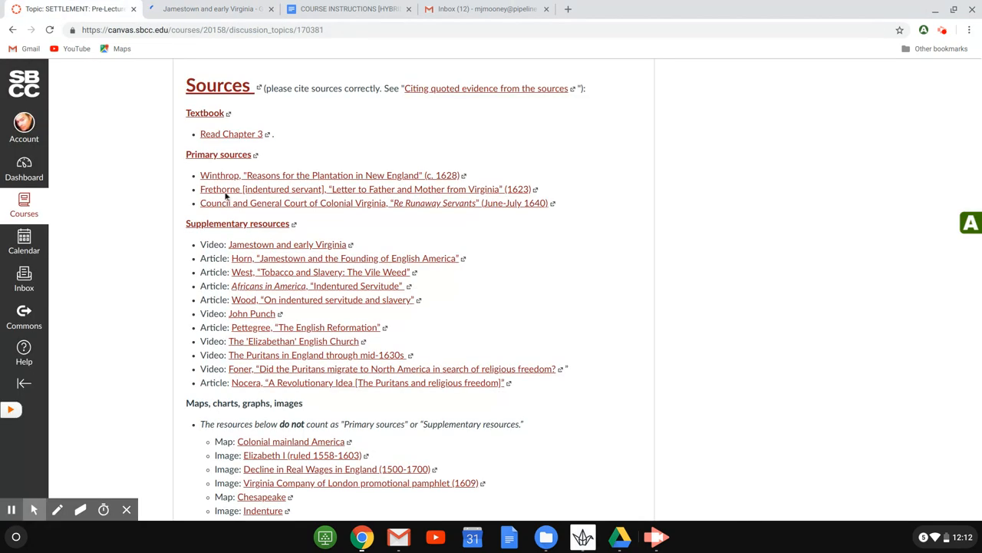
pyautogui.scroll(-3)
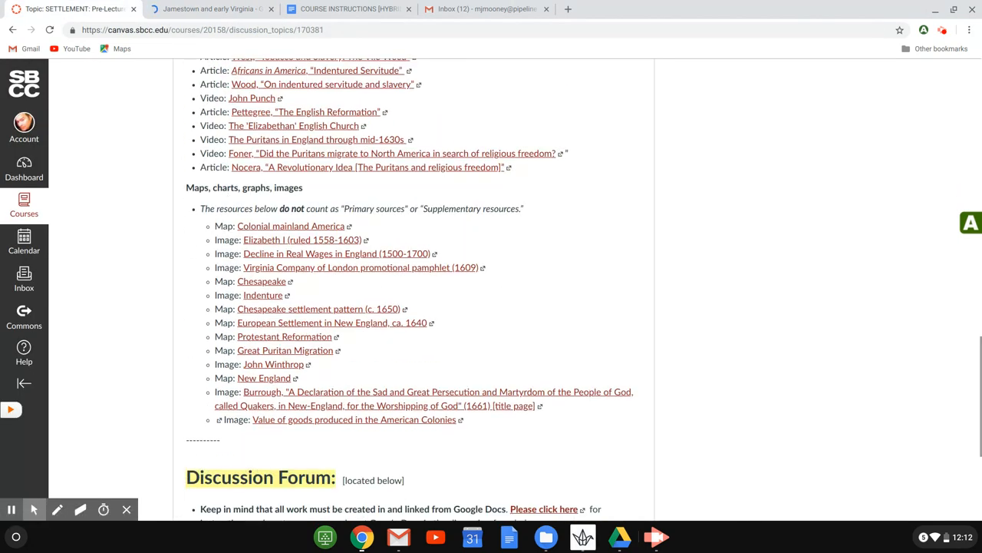
pyautogui.scroll(-3)
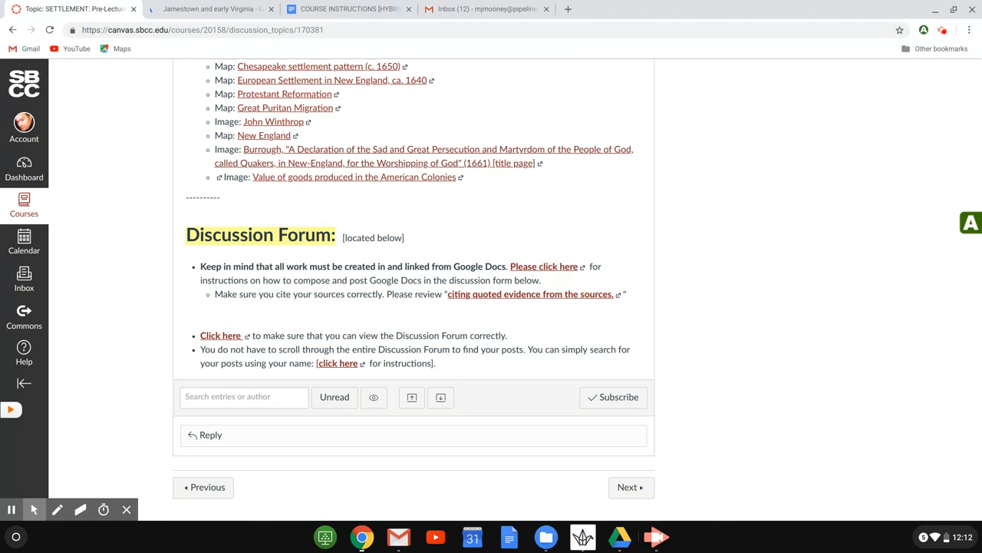
pyautogui.moveTo(227, 252)
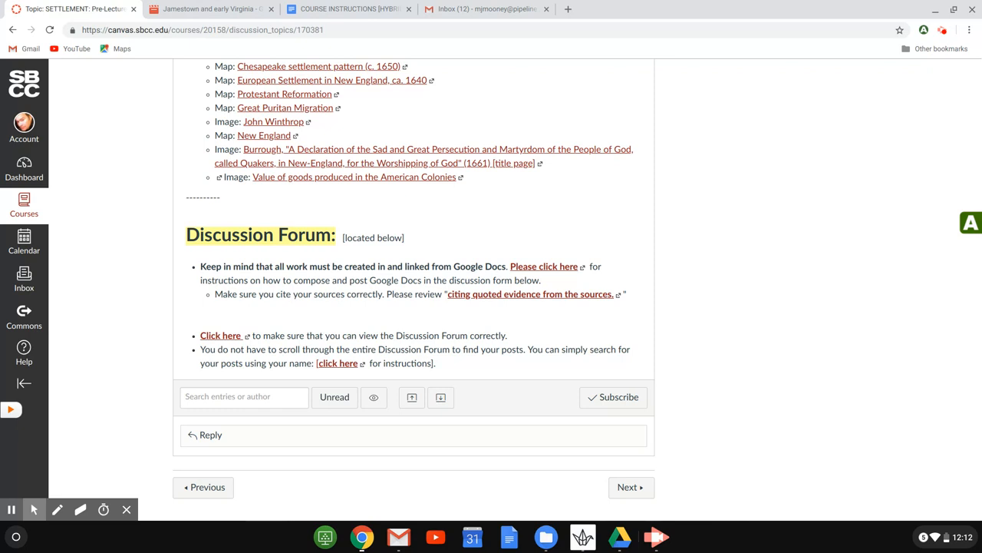
pyautogui.scroll(3)
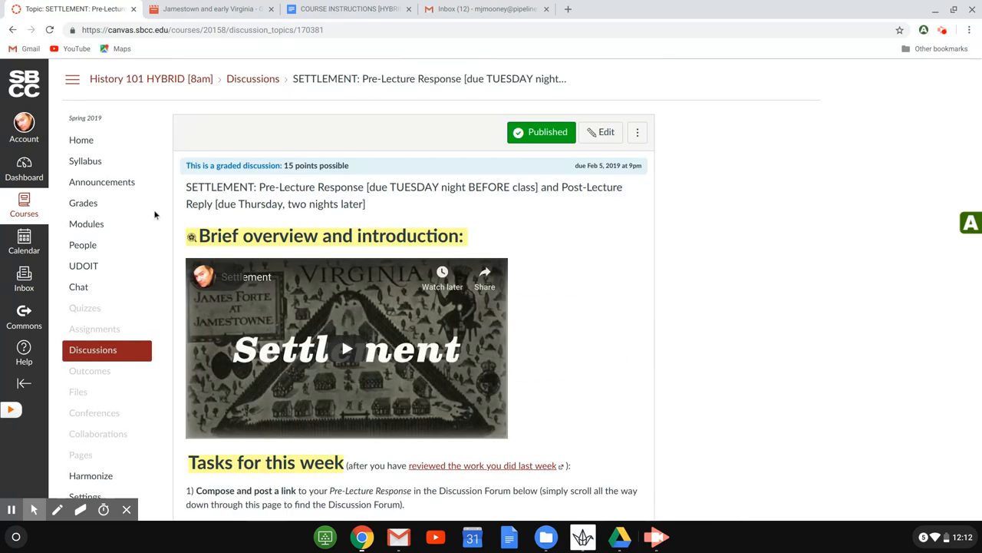
# Return to the HIST-101-55533 home page and scroll through its getting-started and contact sections.
pyautogui.click(82, 139)
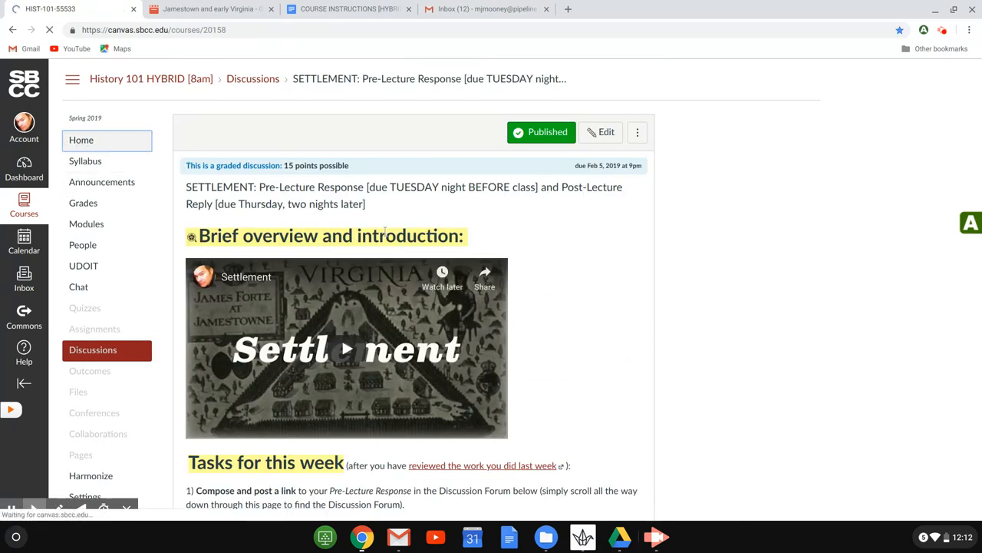
pyautogui.click(82, 139)
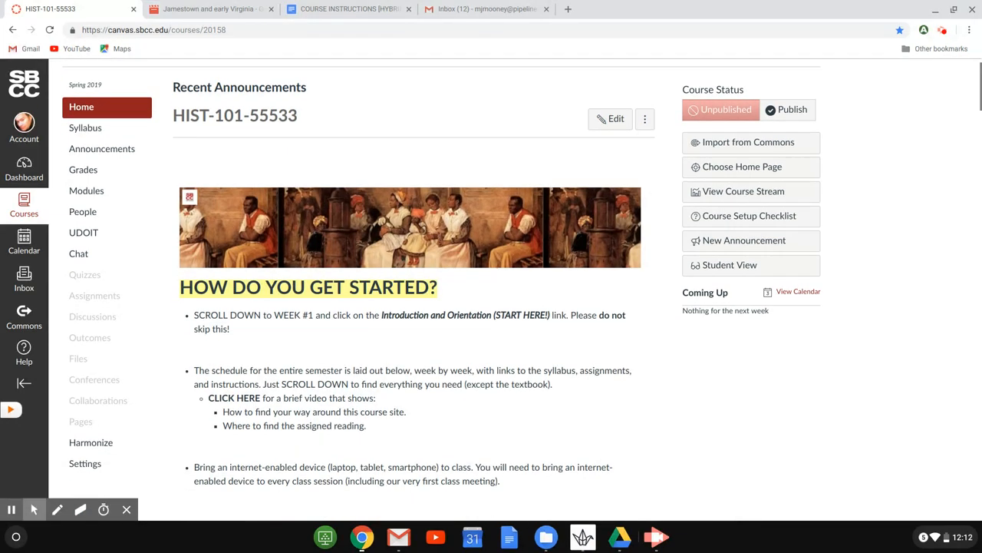
pyautogui.scroll(-3)
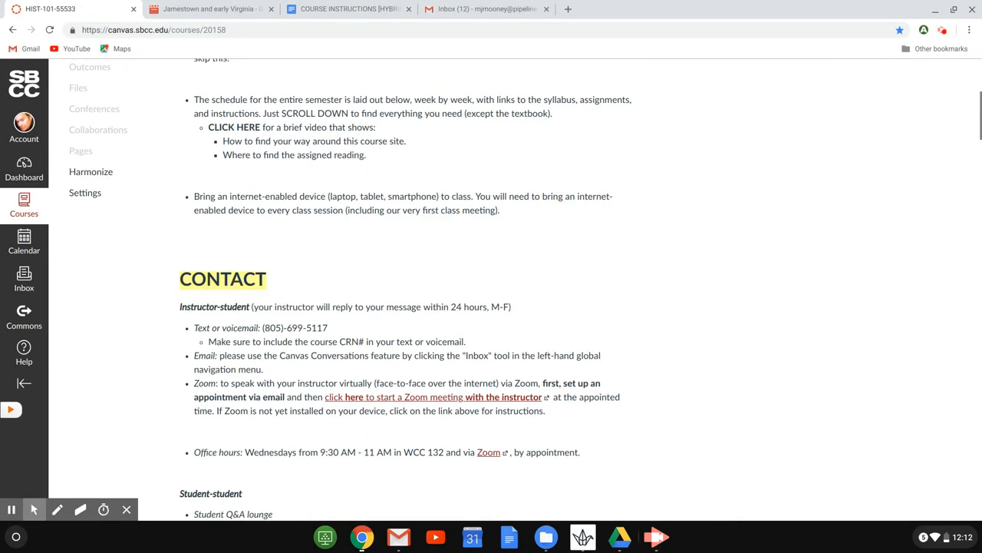
pyautogui.scroll(-3)
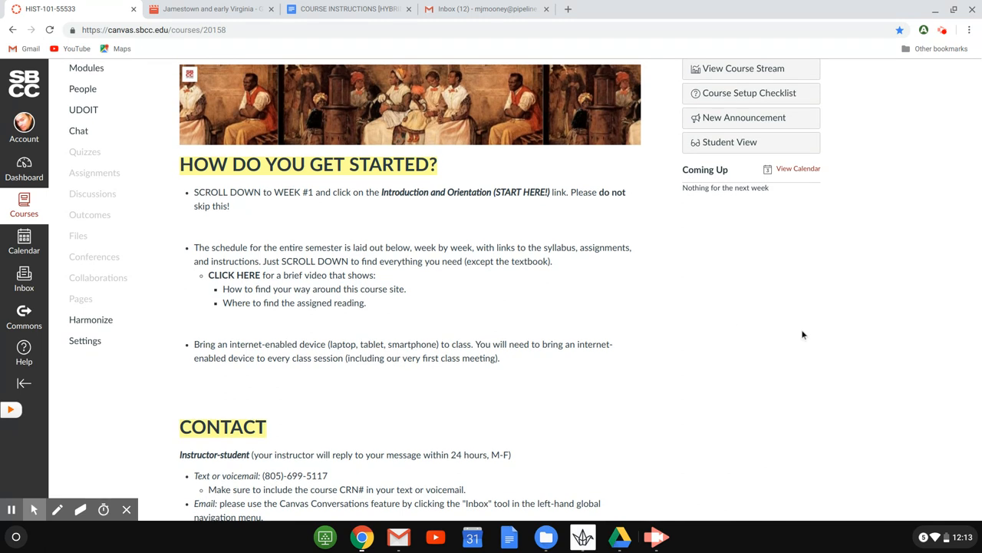
pyautogui.moveTo(872, 191)
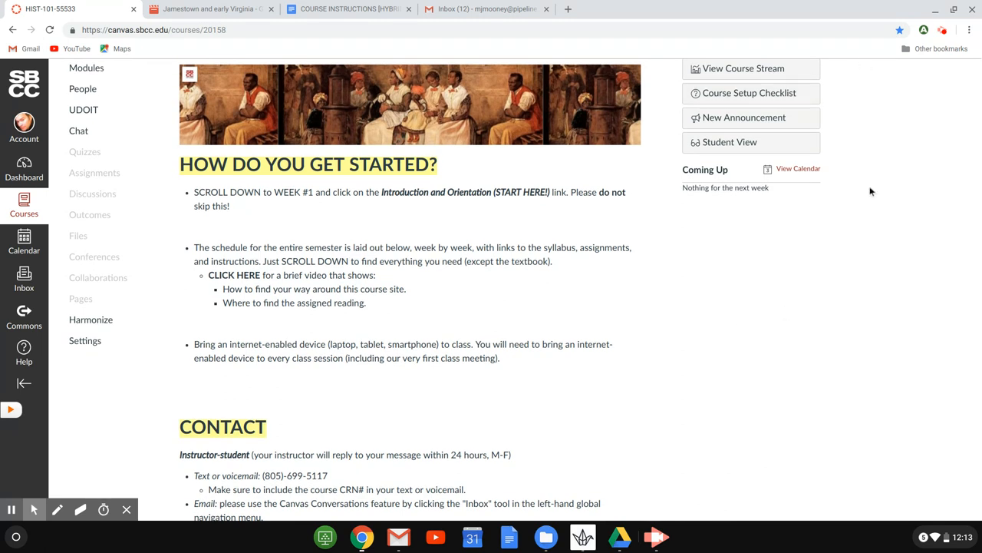